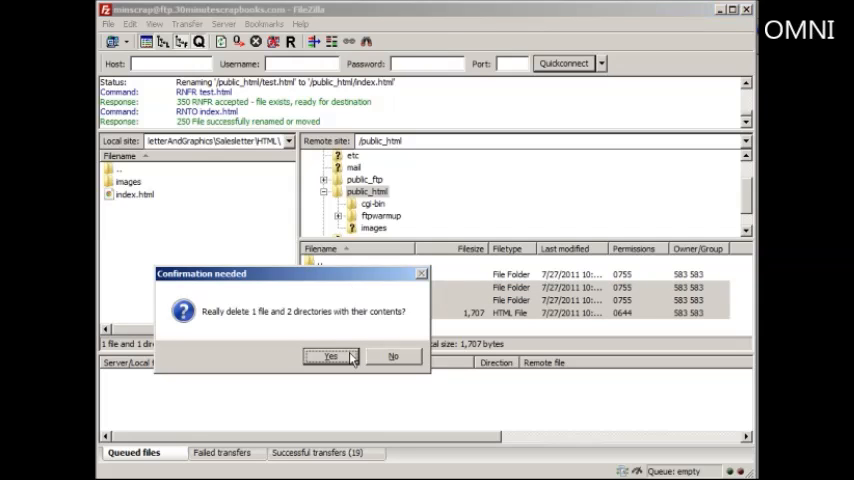
- Confirm deleting the file and two folders from public_html in FileZilla
click(331, 356)
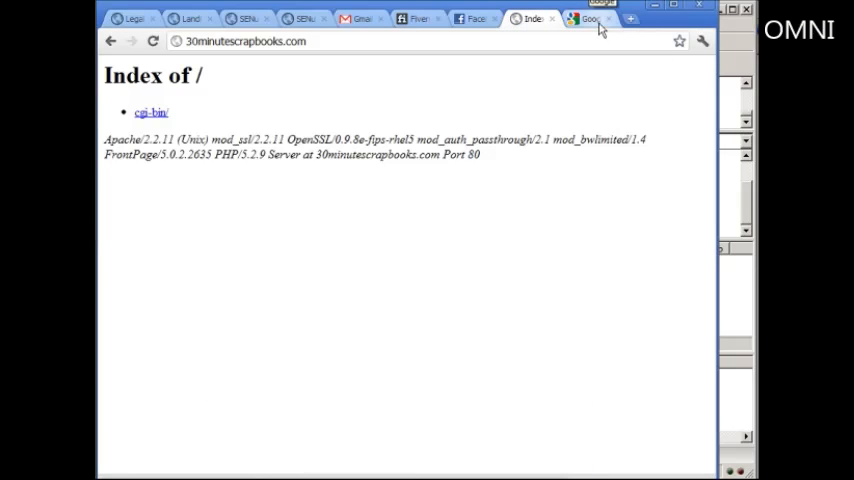
- Load 30minutescrapbooks.com/cpanel in a new Chrome tab
click(587, 18)
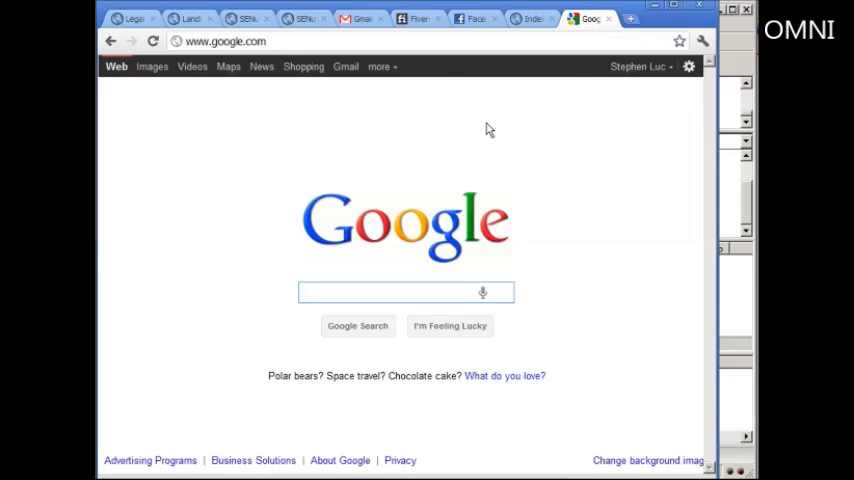
mouse_move(405, 58)
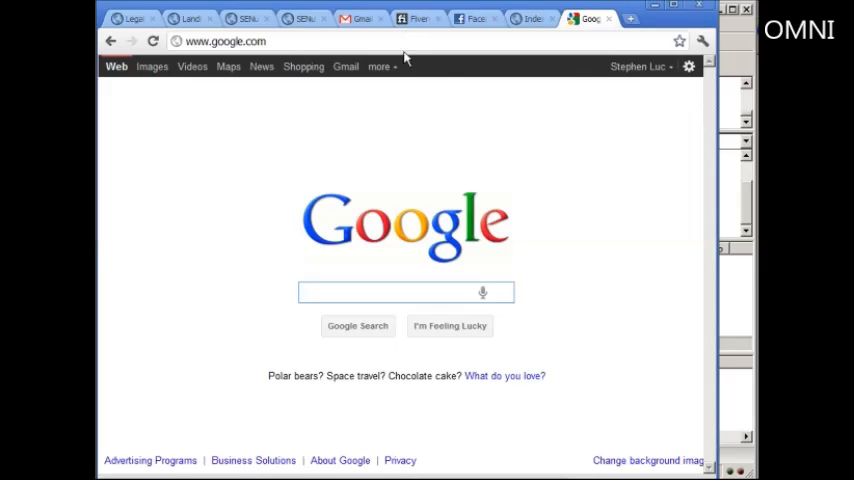
click(225, 41)
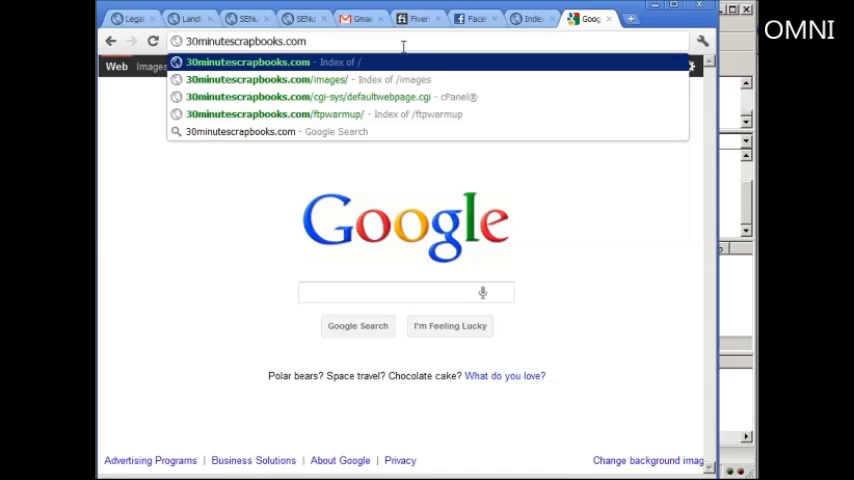
text(/cpane)
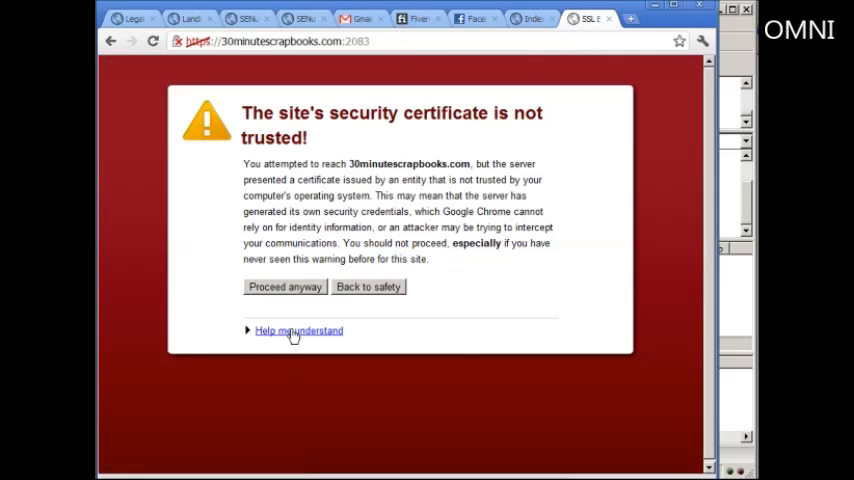
- Bypass the certificate warning and log in to cPanel with the account credentials
click(284, 287)
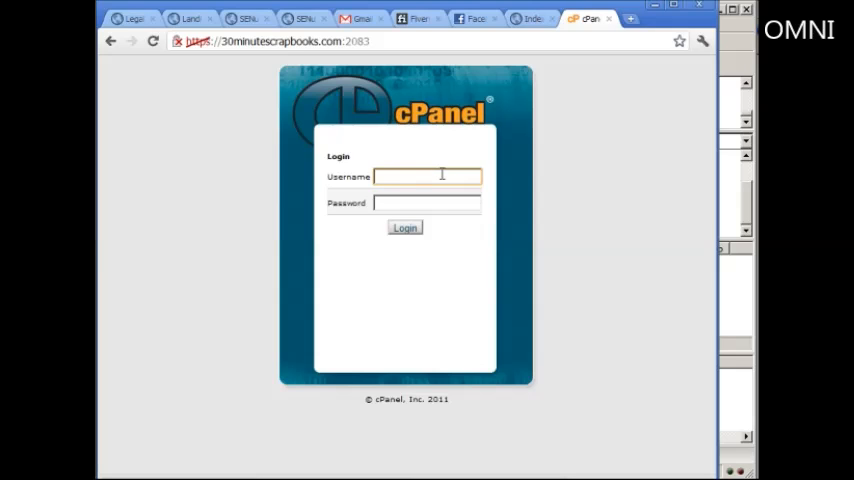
text(minscrap)
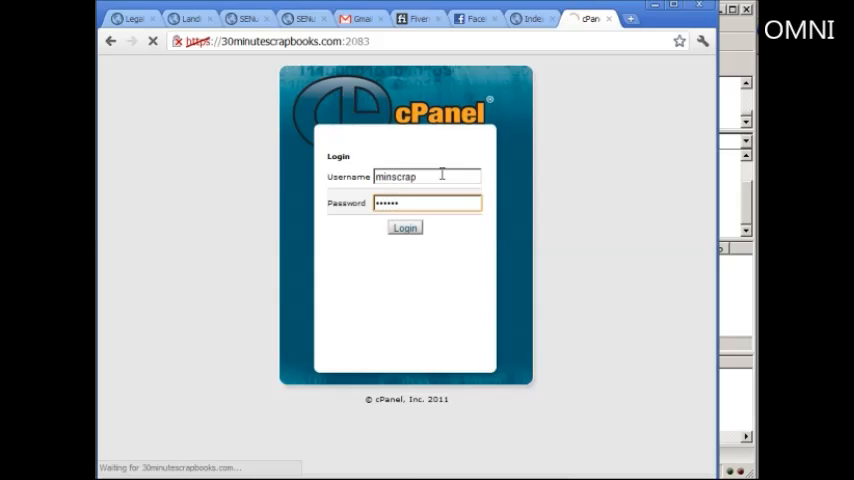
click(404, 227)
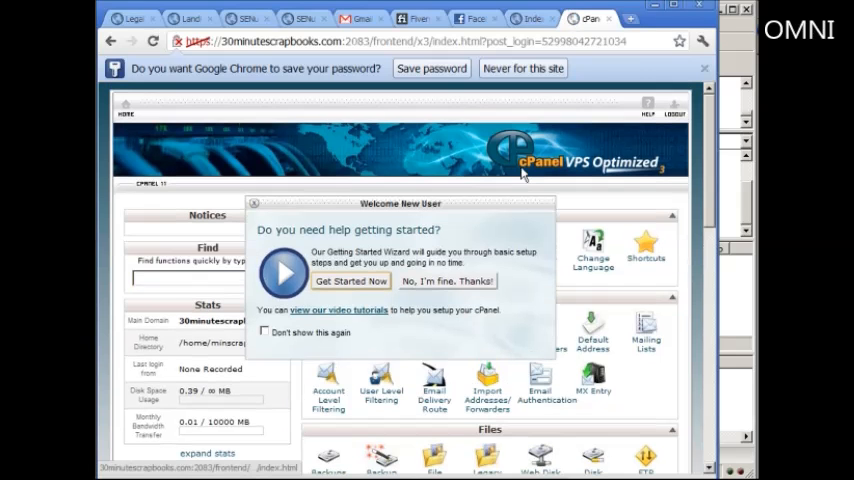
- Decline the getting-started help and scroll the cPanel home page to the Files section
click(448, 281)
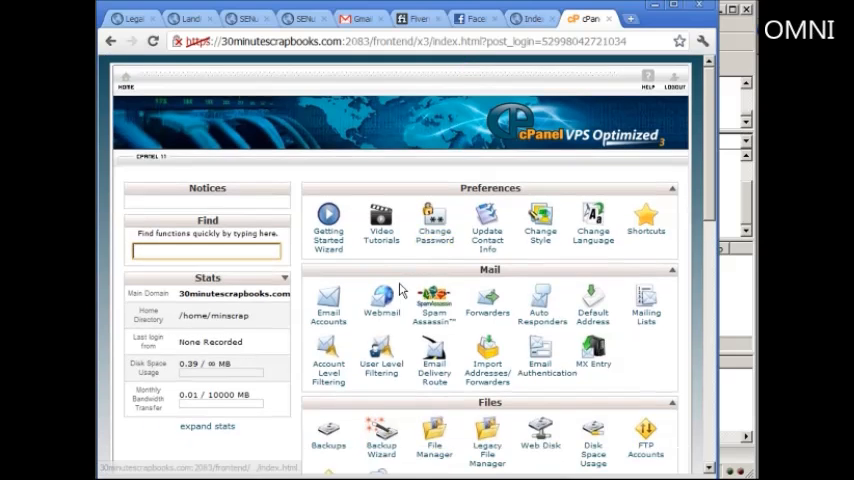
scroll(down, 3)
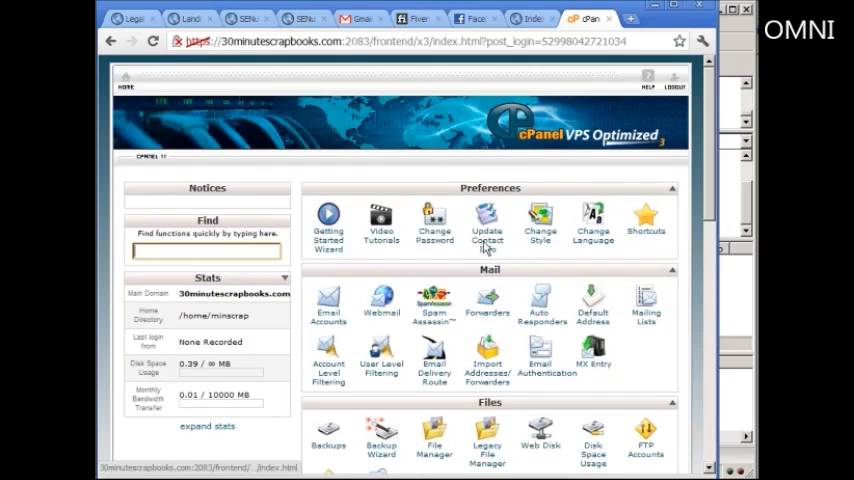
scroll(down, 3)
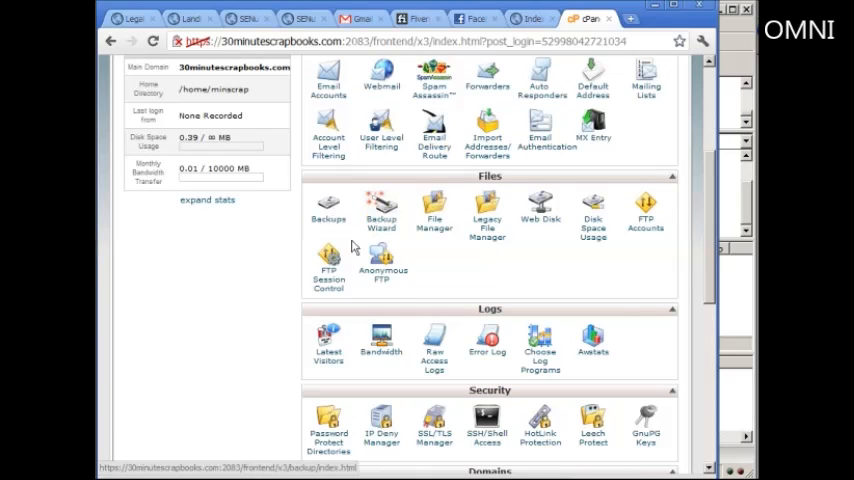
scroll(down, 3)
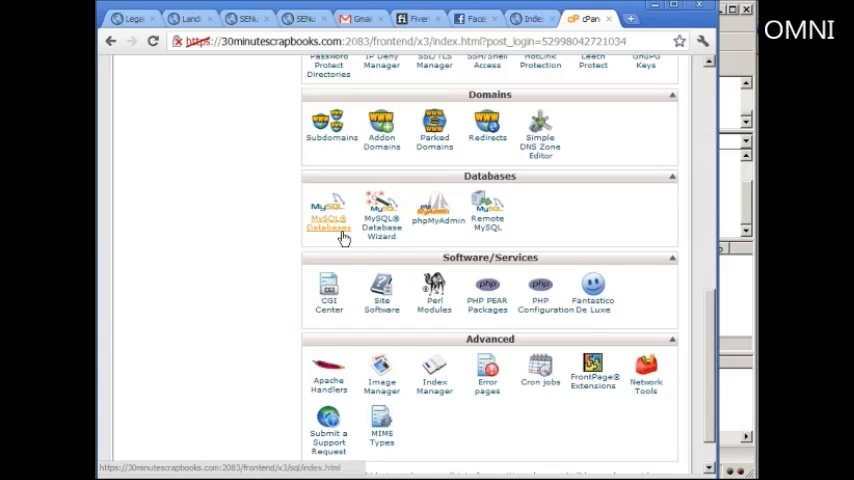
scroll(up, 3)
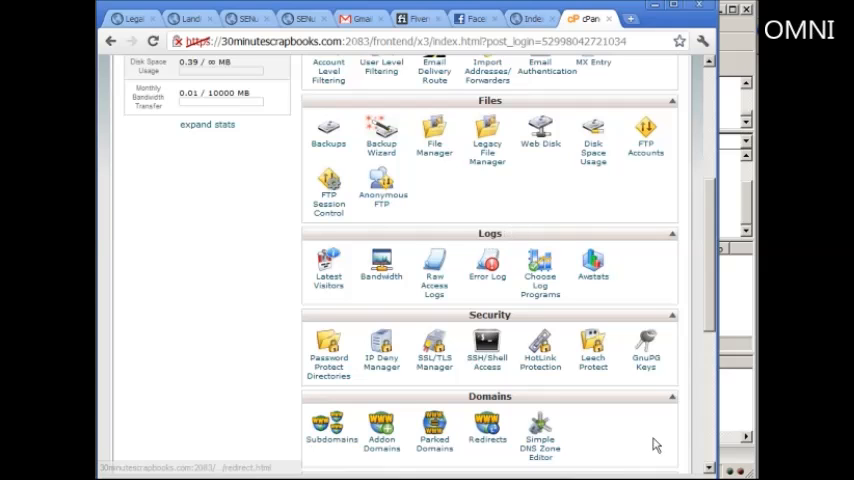
scroll(up, 3)
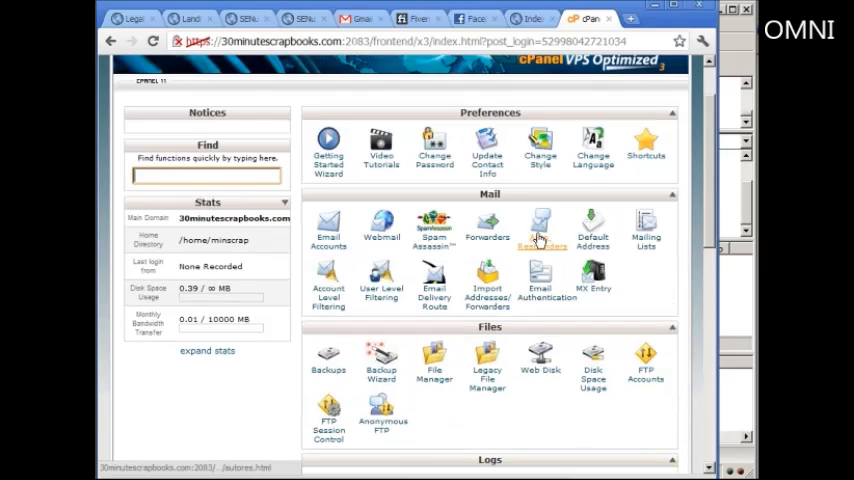
scroll(down, 3)
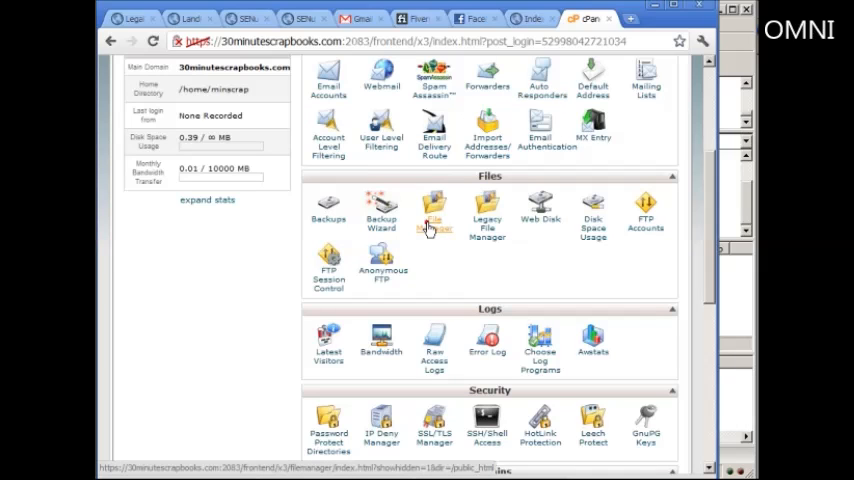
- Open File Manager at the Web Root and view public_html
click(434, 212)
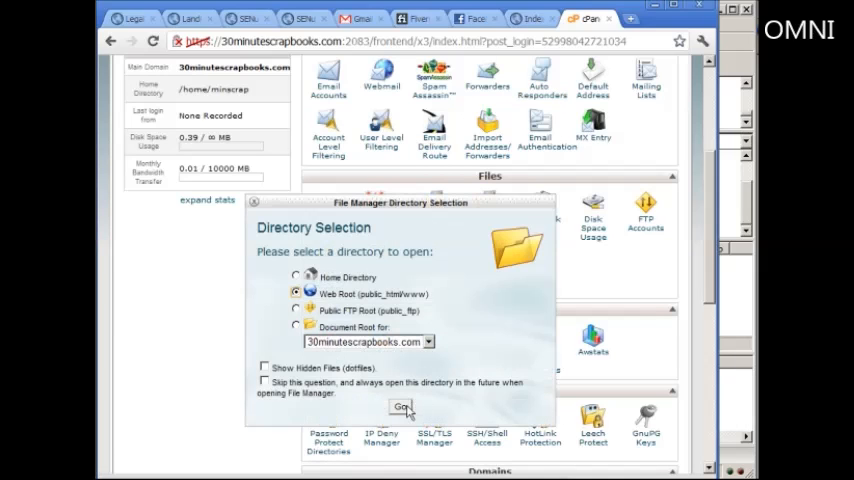
click(401, 407)
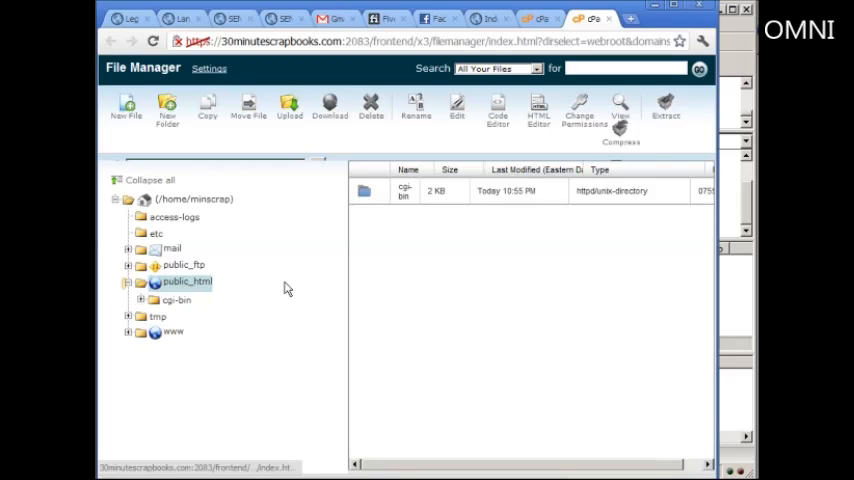
click(186, 281)
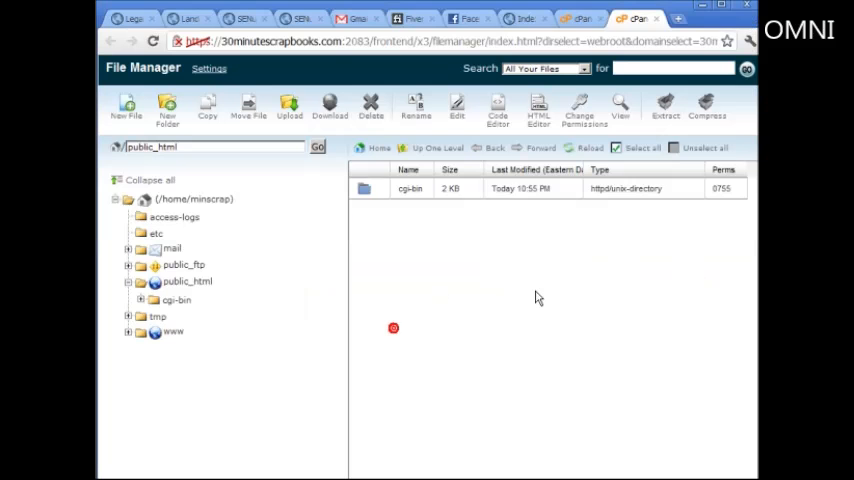
mouse_move(481, 378)
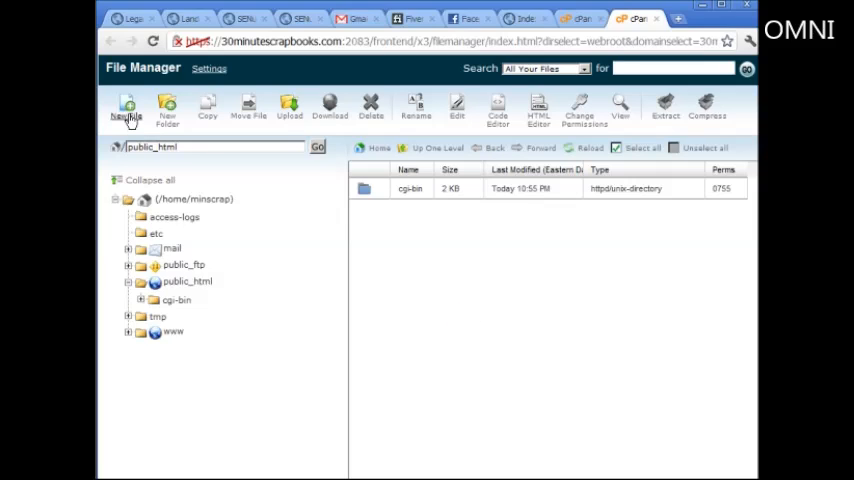
- Create a new folder named ftpwarmup in public_html
click(167, 108)
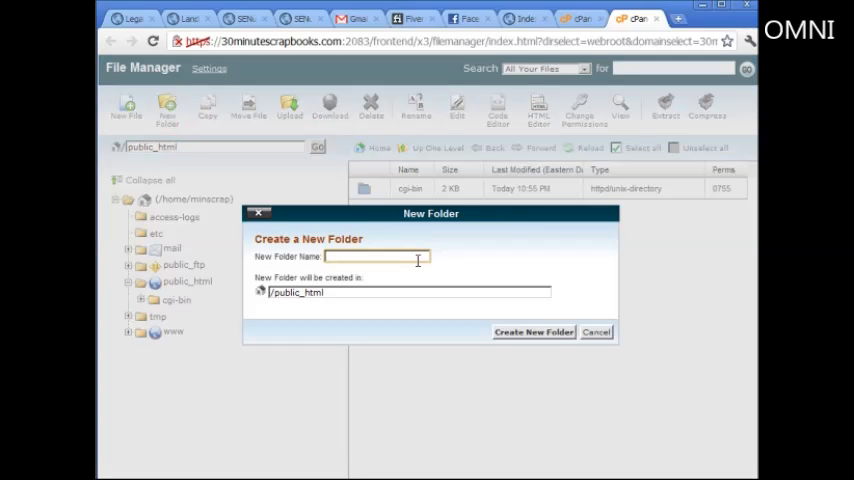
text(ftpwarmup)
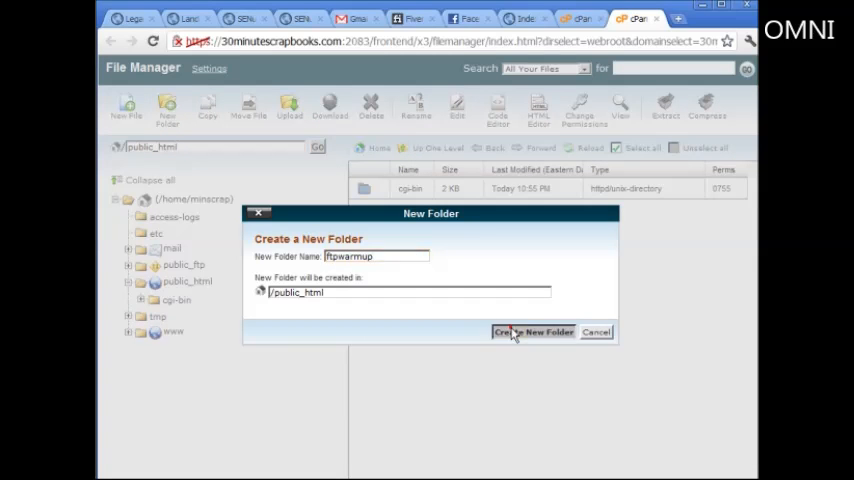
click(533, 332)
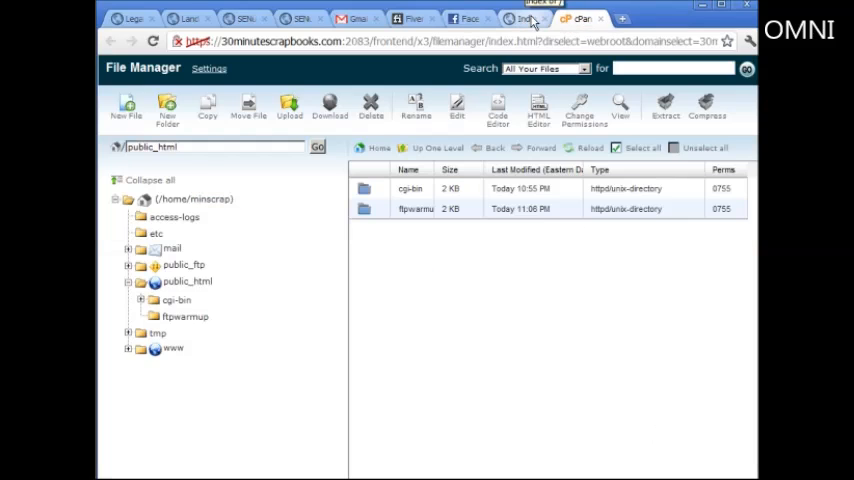
click(572, 18)
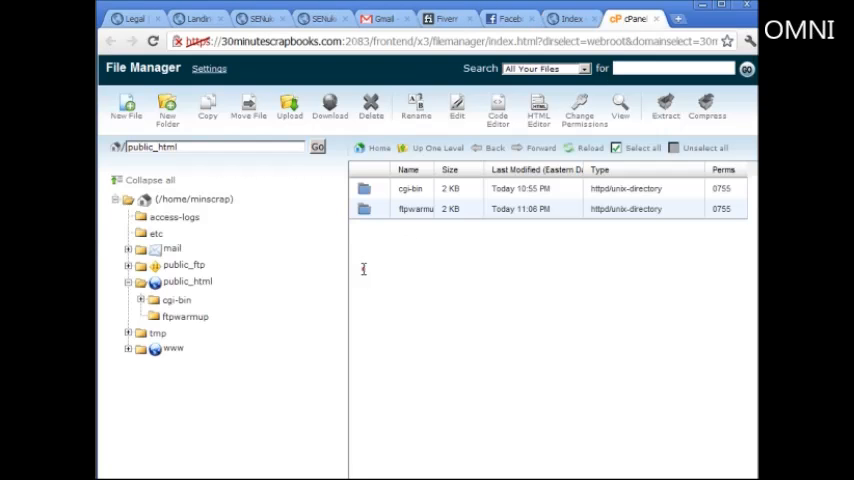
mouse_move(322, 174)
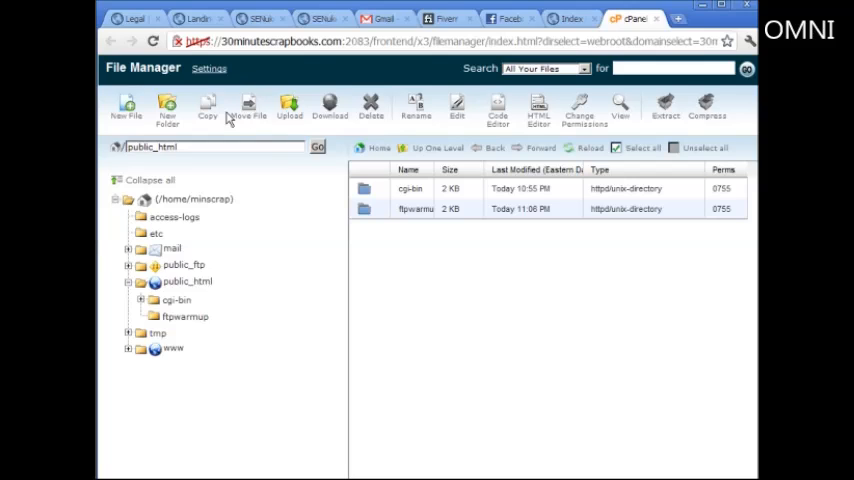
mouse_move(213, 118)
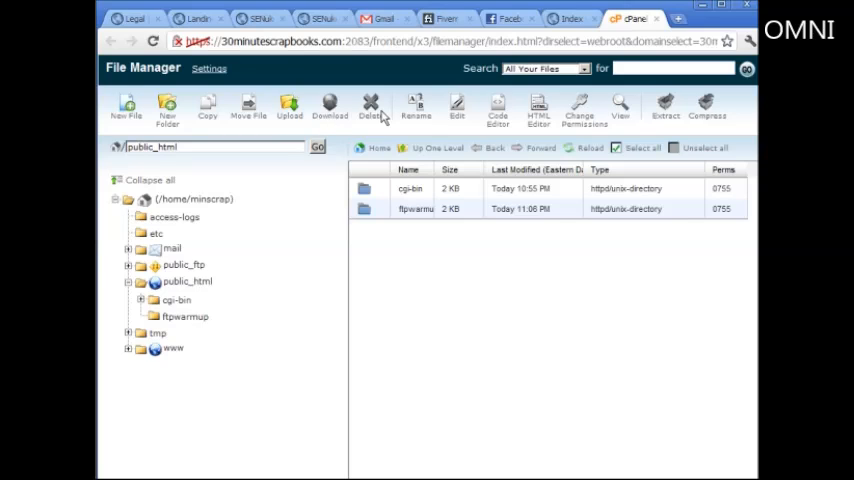
mouse_move(490, 113)
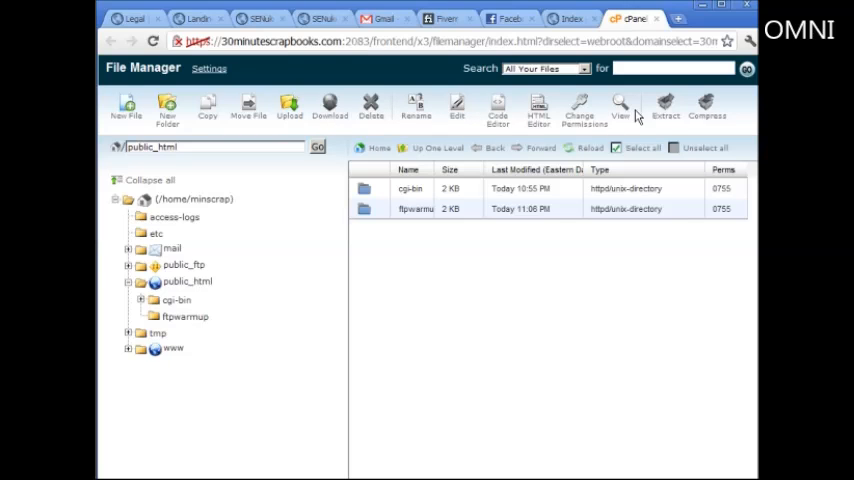
mouse_move(720, 115)
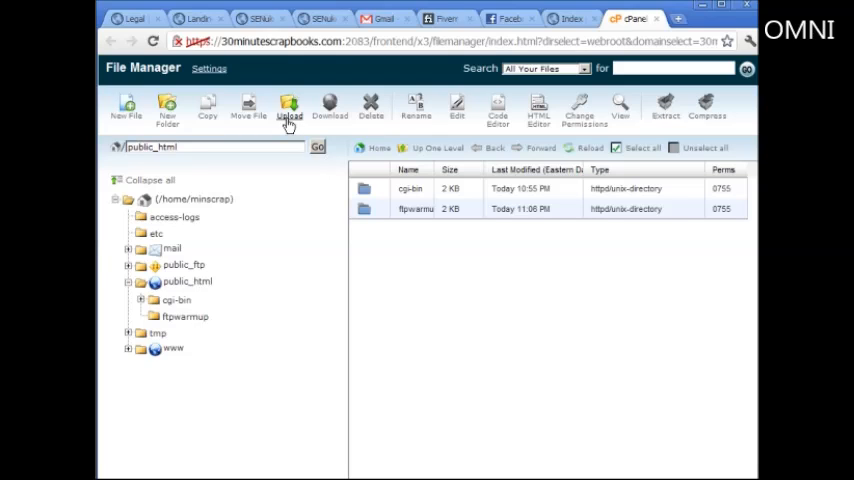
click(289, 108)
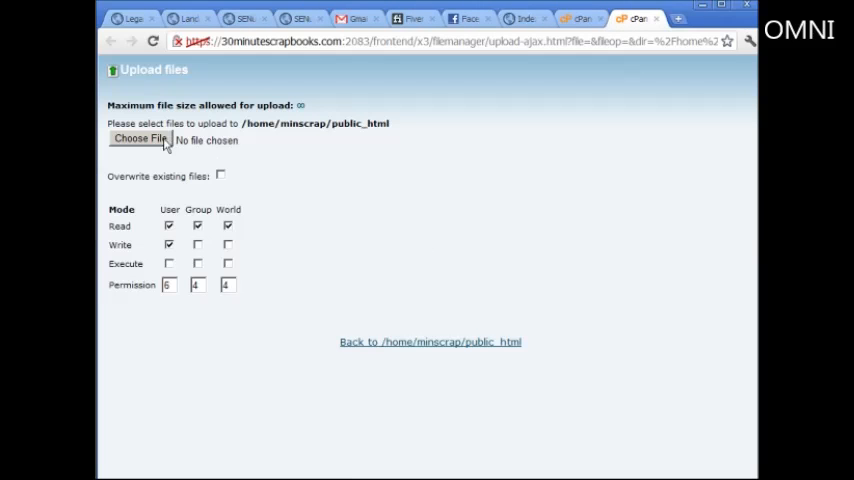
click(138, 138)
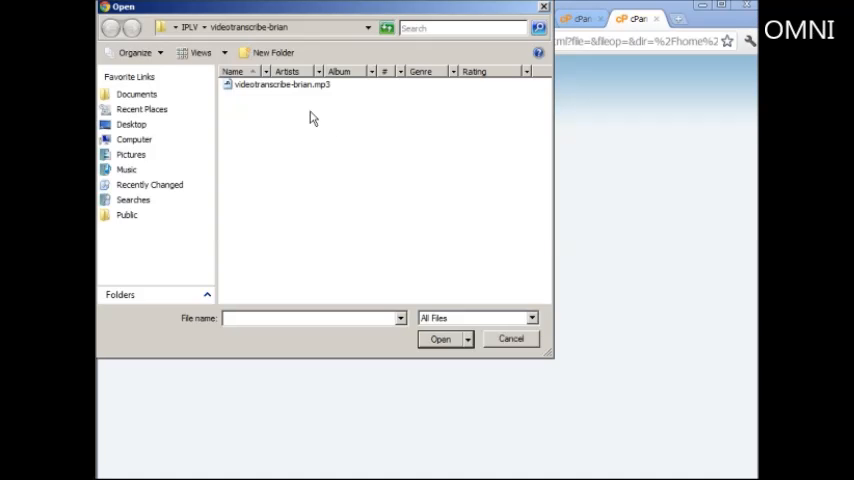
click(441, 339)
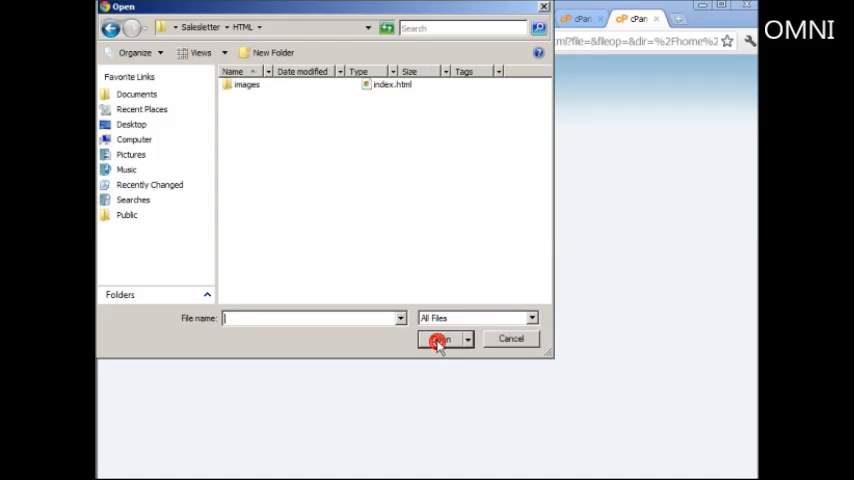
click(246, 84)
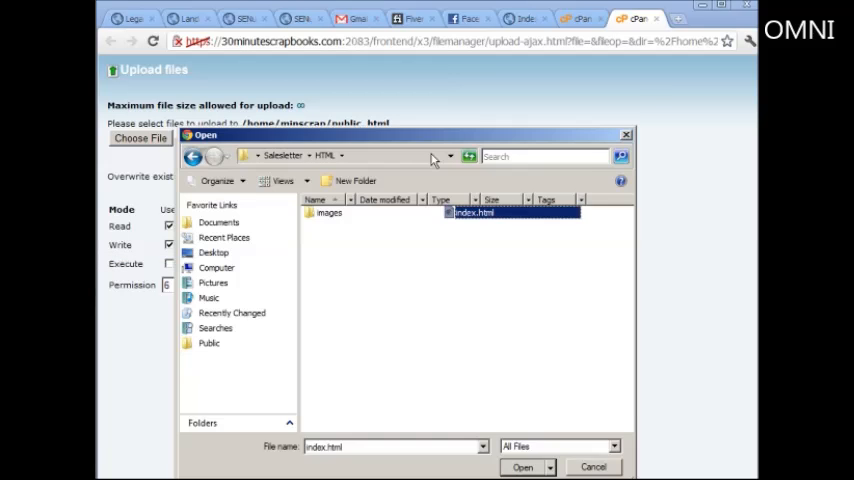
drag(405, 135, 170, 98)
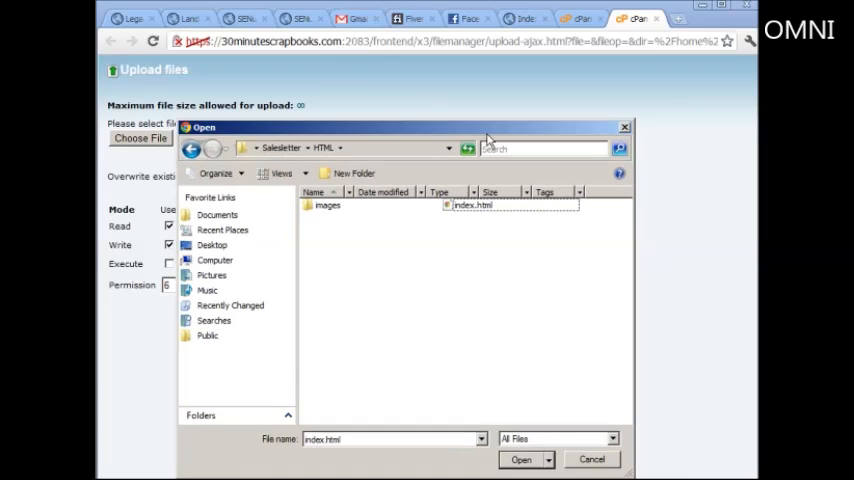
click(327, 205)
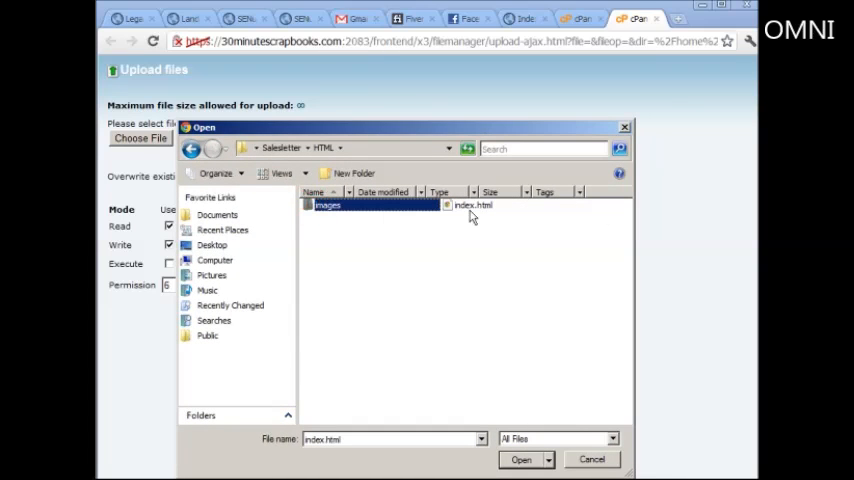
click(521, 459)
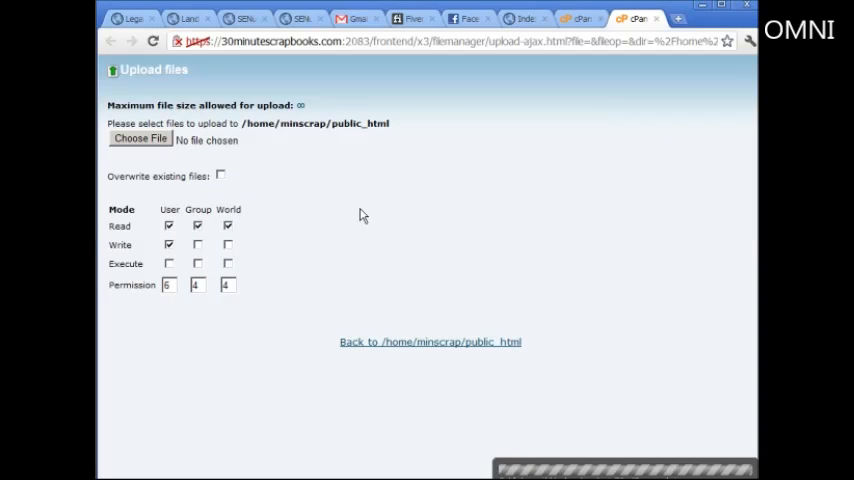
mouse_move(140, 140)
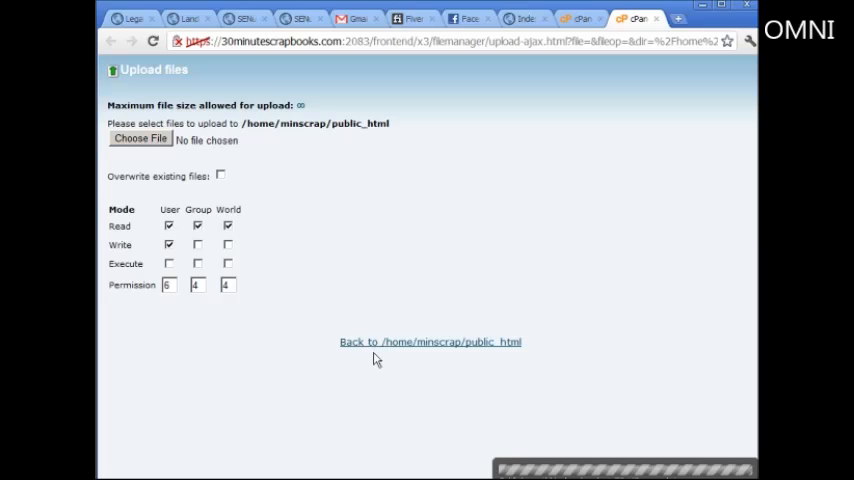
mouse_move(378, 348)
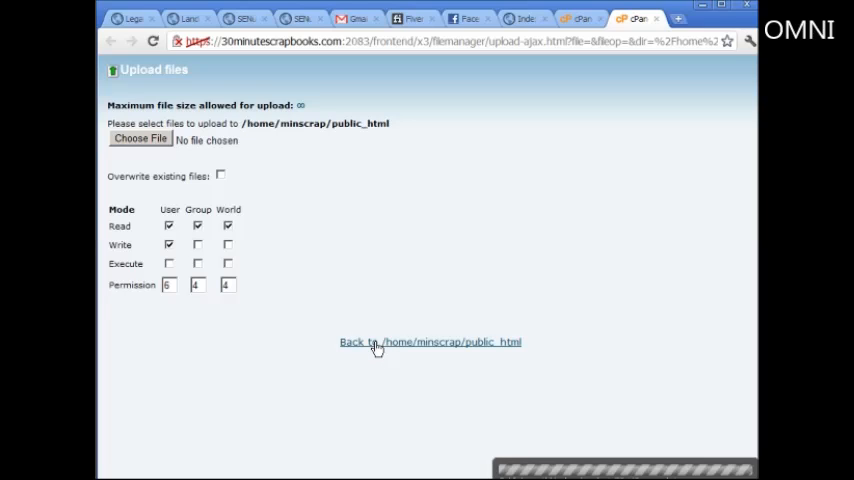
- Compress the images folder and index.html into a zipped folder via Send To
click(355, 342)
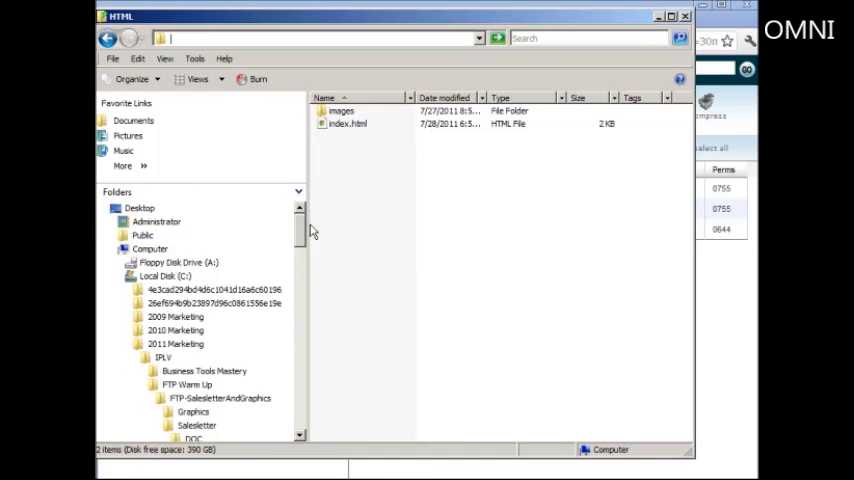
scroll(down, 3)
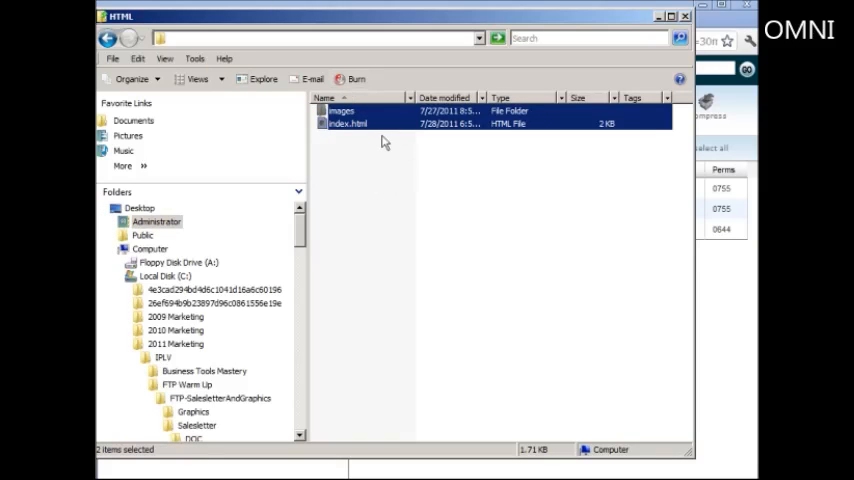
right_click(347, 123)
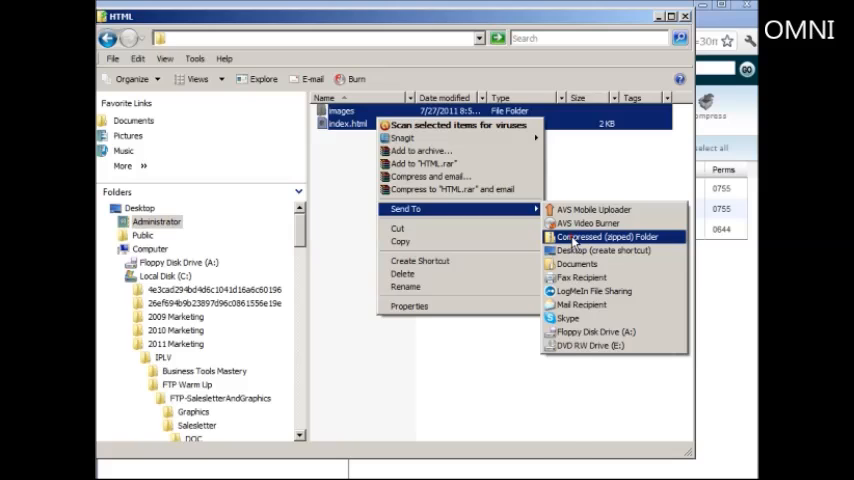
click(608, 236)
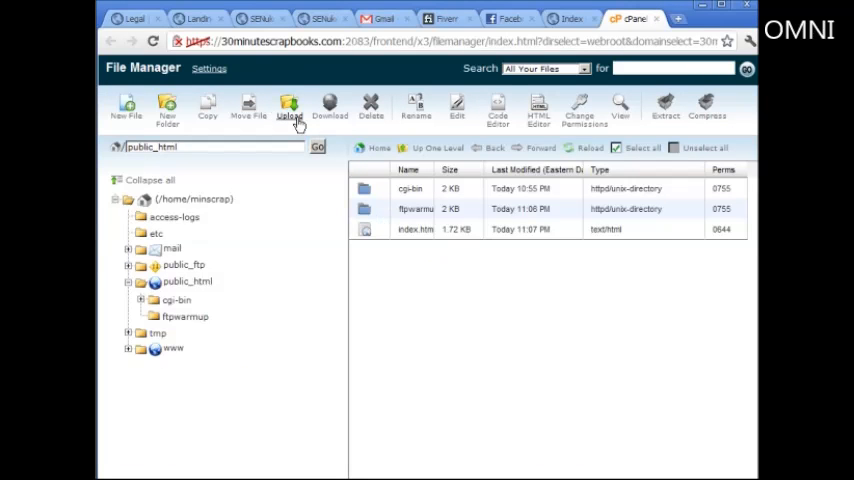
- Choose index.zip on the public_html upload page
click(289, 108)
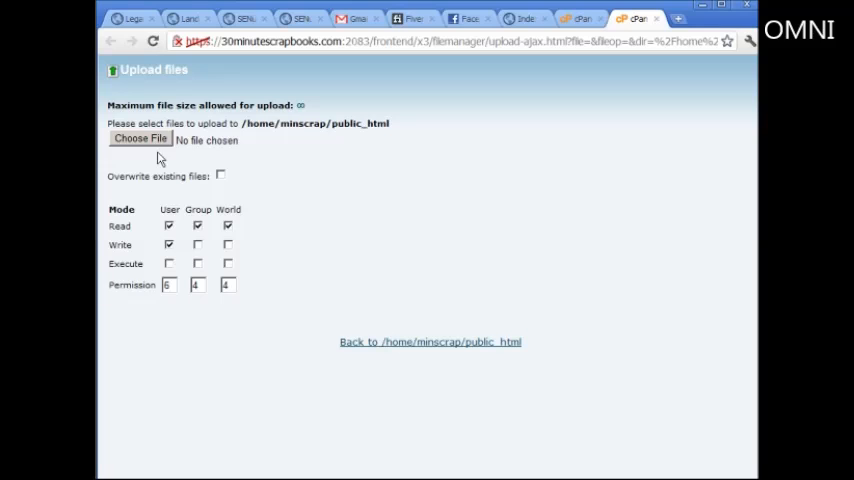
click(140, 138)
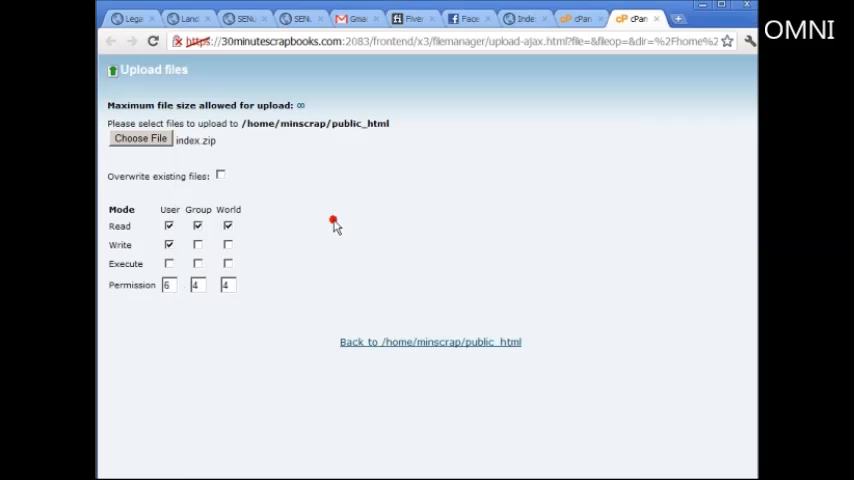
mouse_move(379, 239)
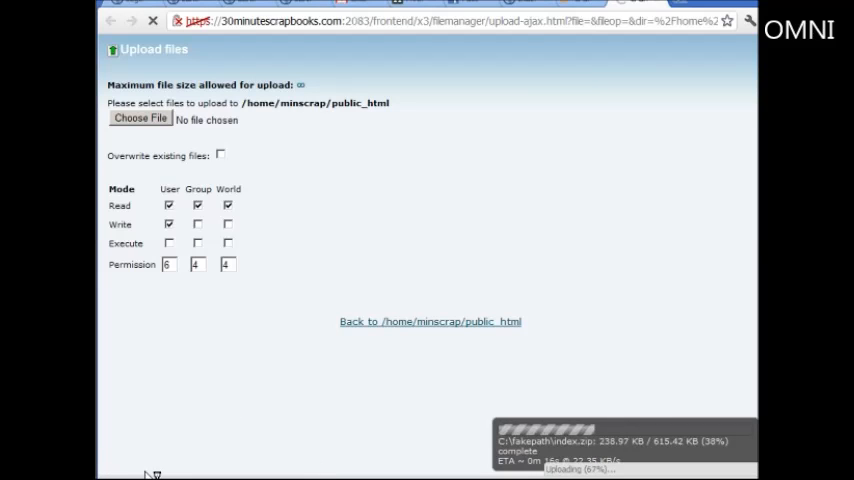
mouse_move(217, 407)
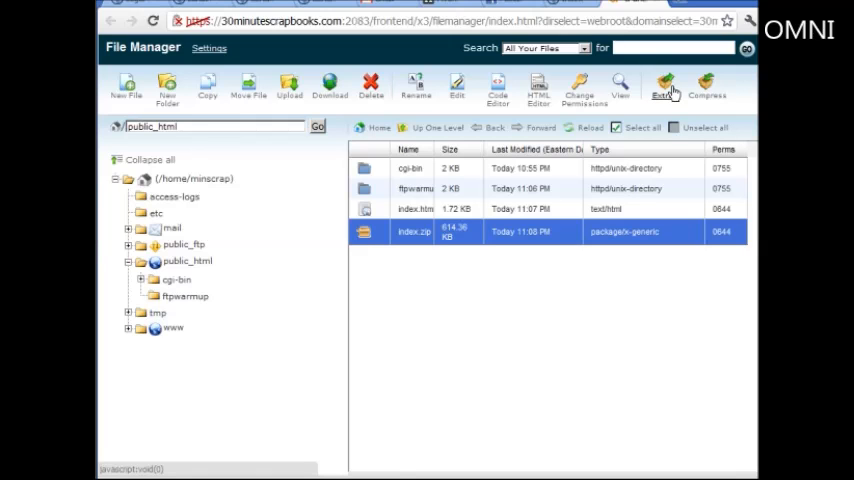
- Extract index.zip into /public_html, check the live site, and return to File Manager
click(664, 88)
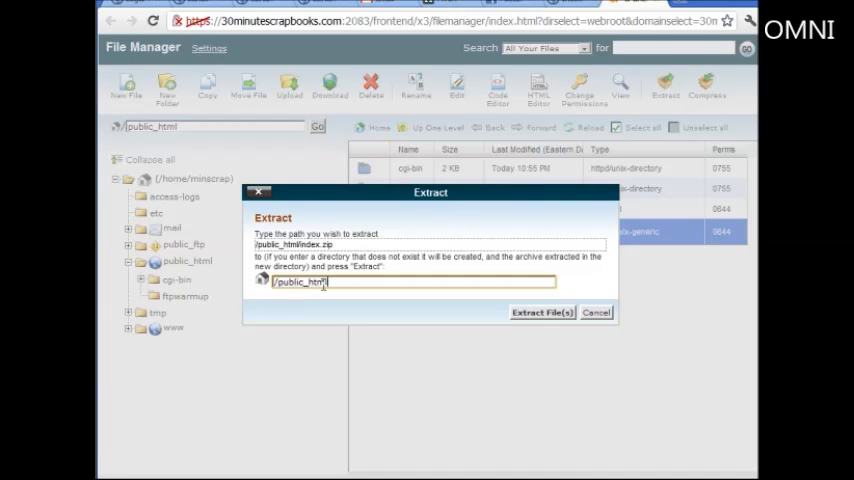
click(542, 312)
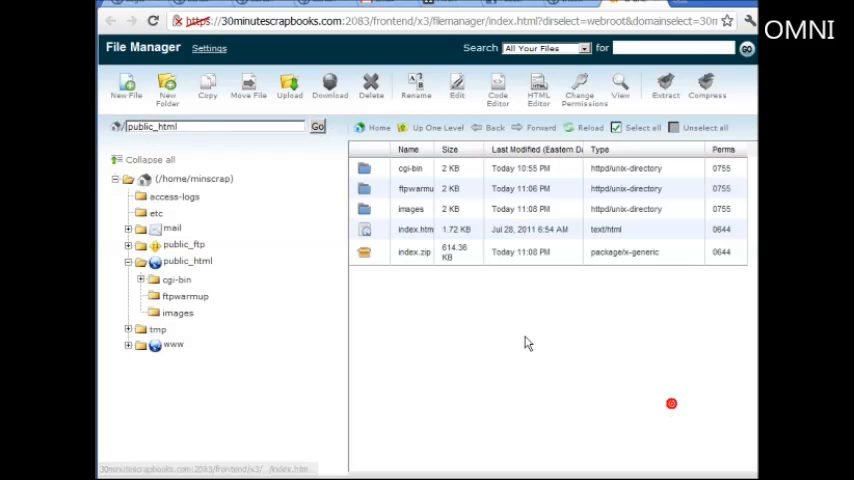
click(414, 229)
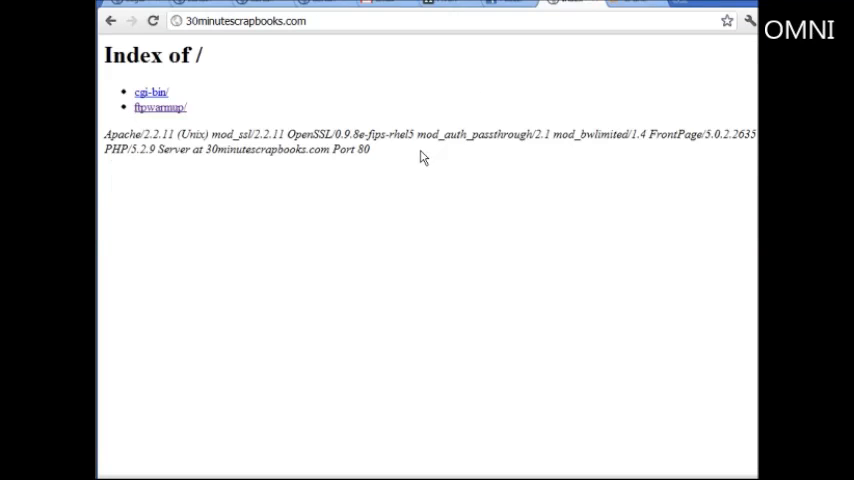
click(159, 107)
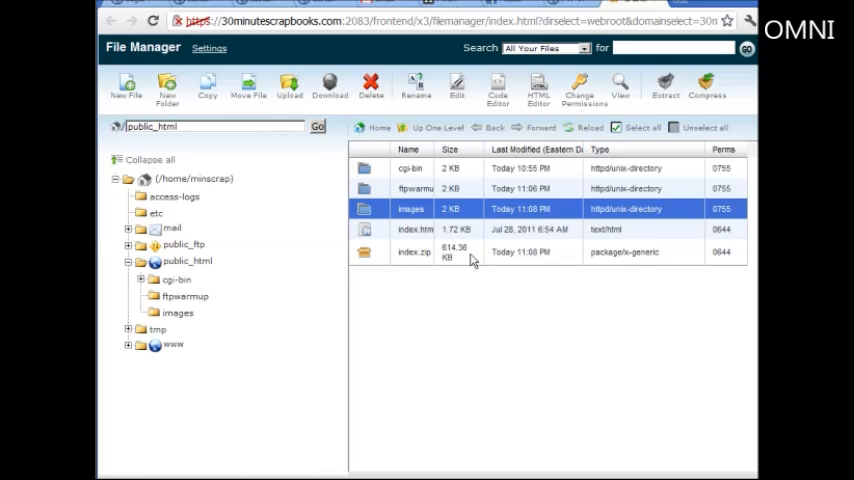
- Delete index.zip from public_html
click(414, 251)
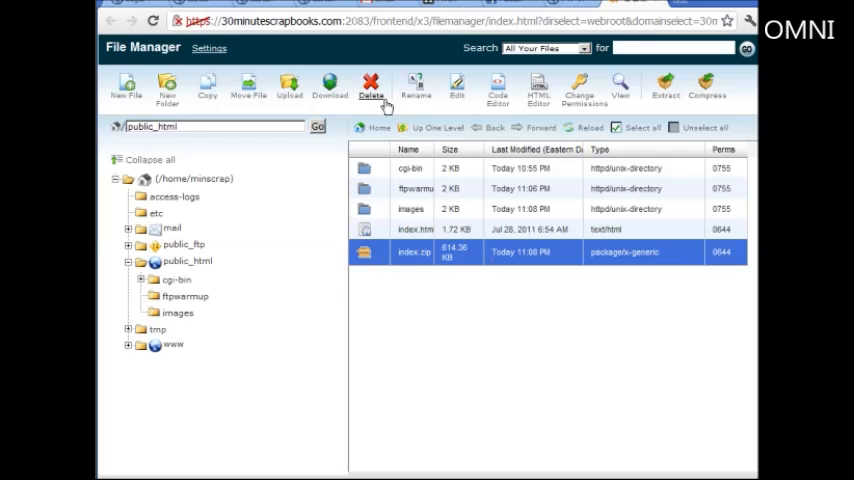
click(371, 87)
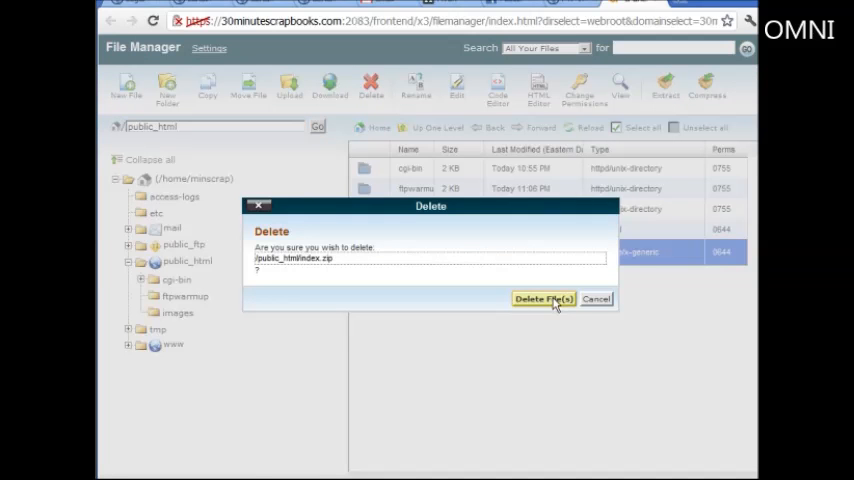
click(543, 298)
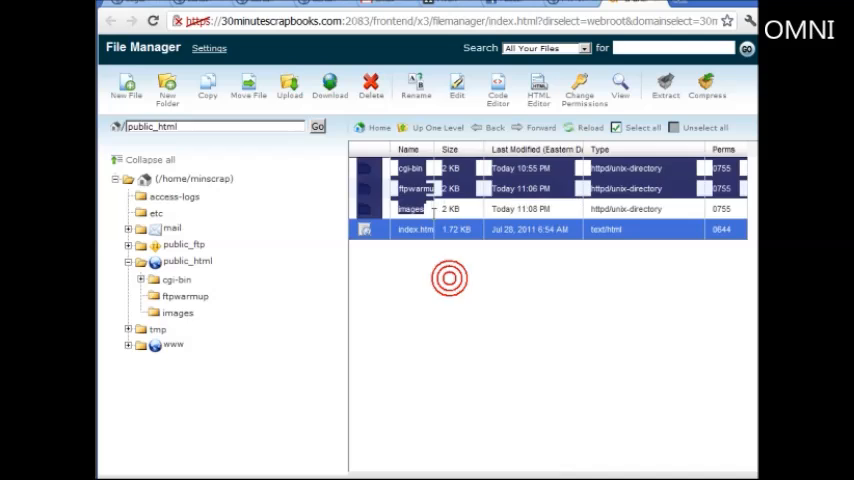
- Select images and index.html and move them into the ftpwarmup folder
click(410, 208)
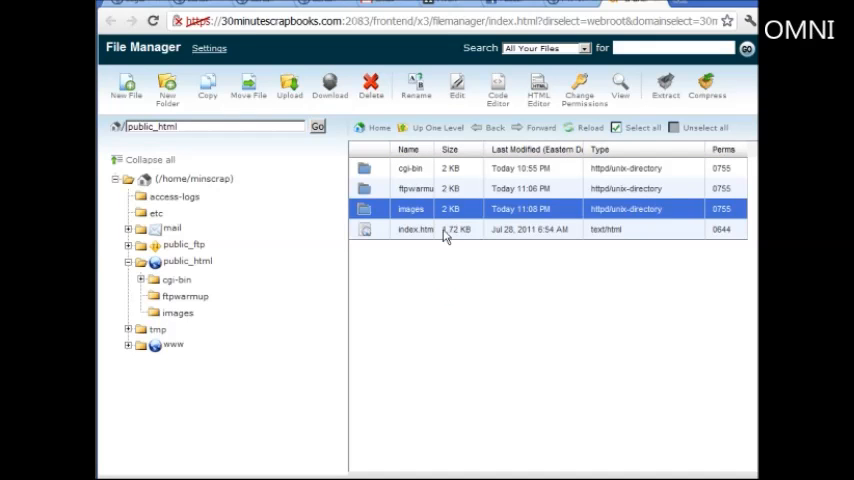
click(430, 229)
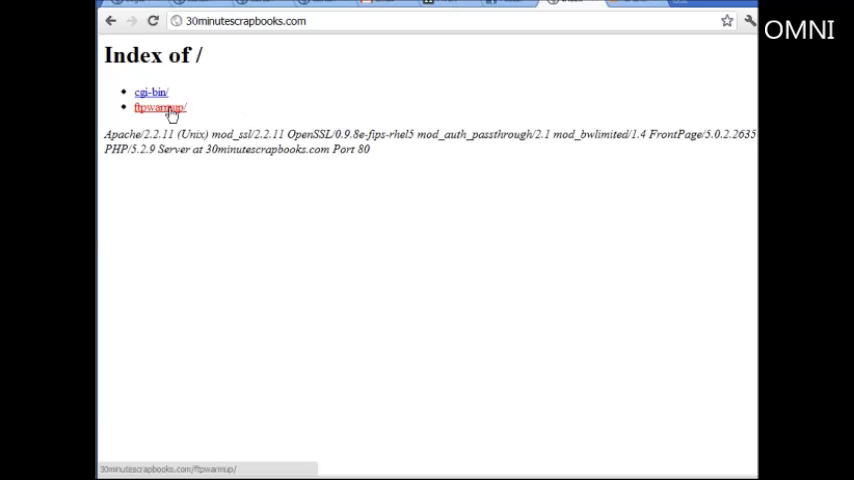
click(158, 107)
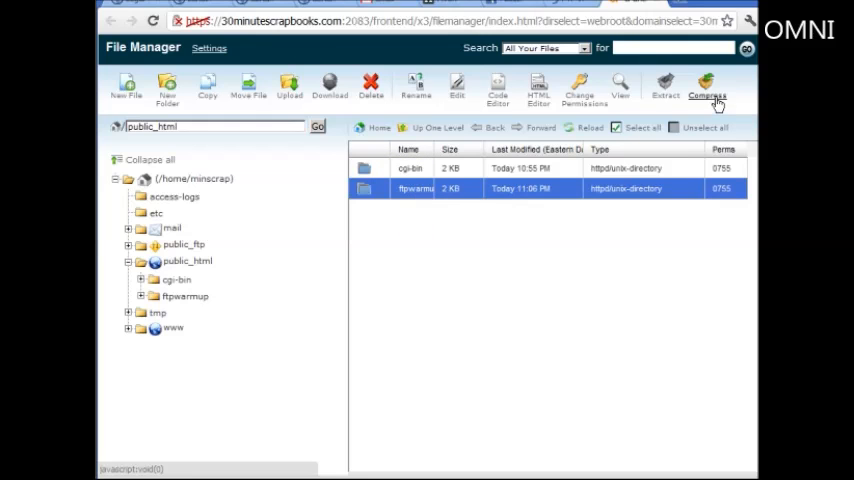
- Compress the ftpwarmup folder into /public_html/ftpwarmup.zip
click(708, 88)
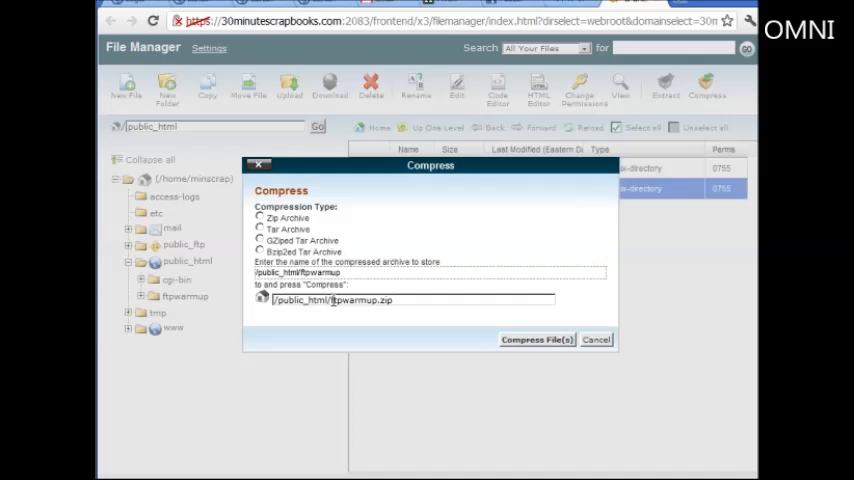
mouse_move(537, 339)
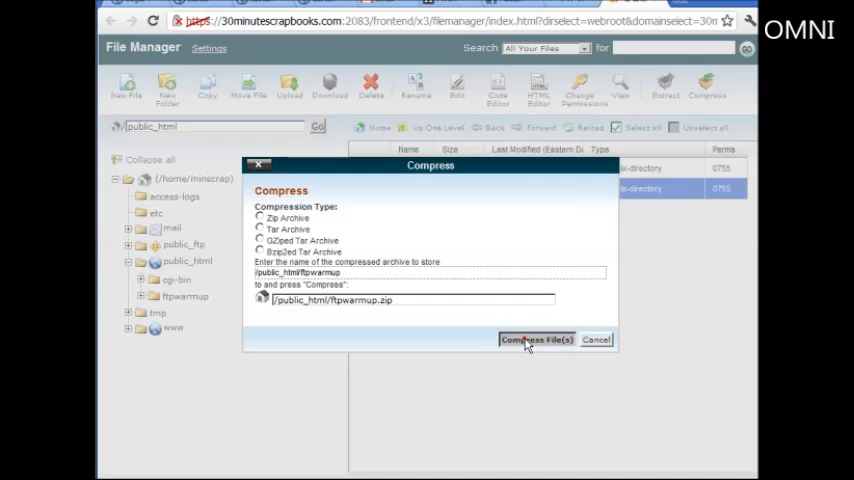
click(537, 339)
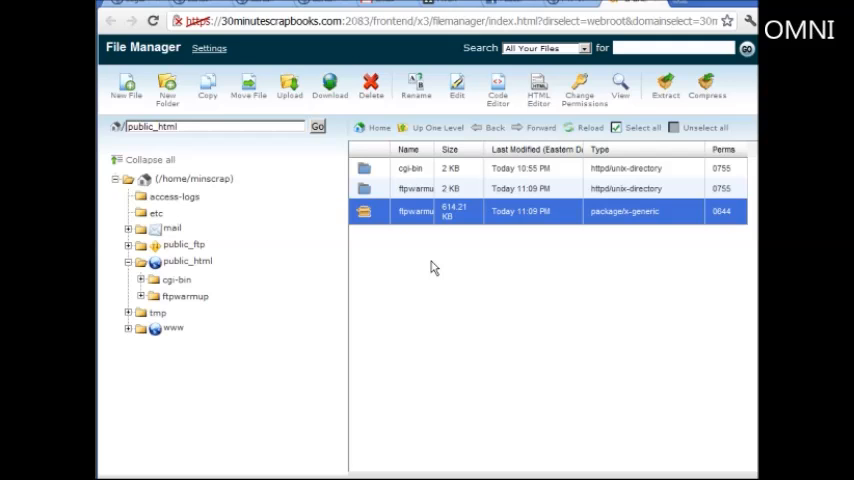
mouse_move(432, 266)
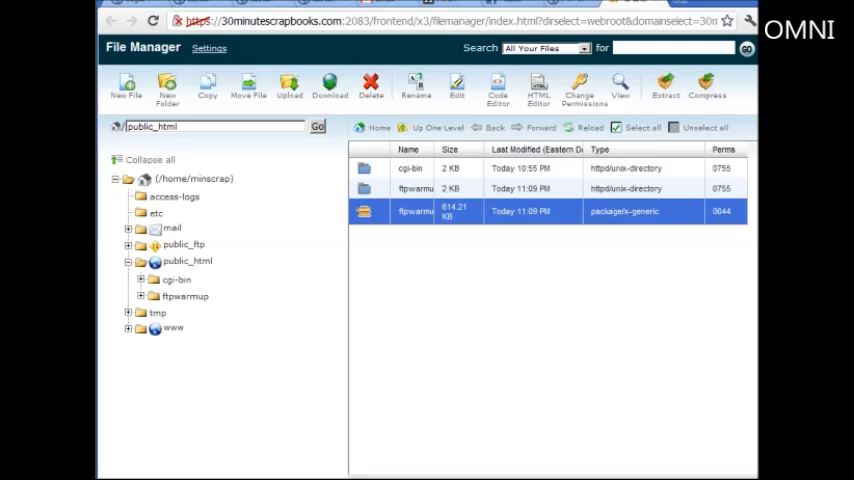
mouse_move(404, 391)
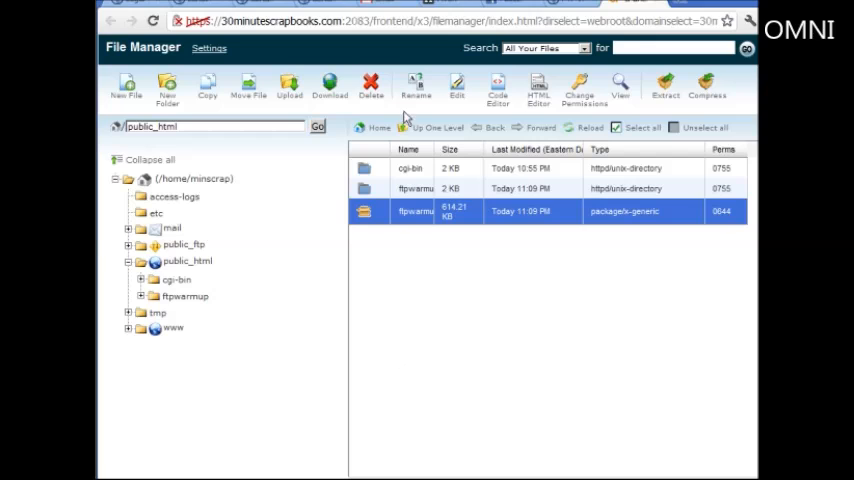
mouse_move(541, 277)
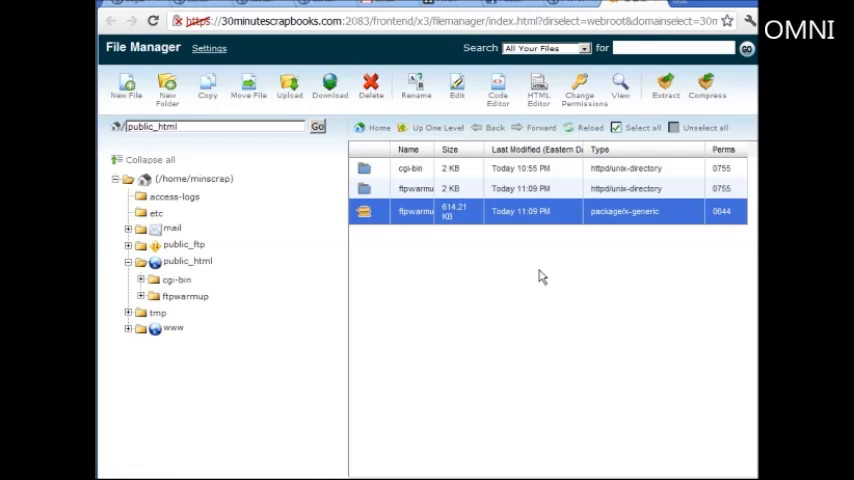